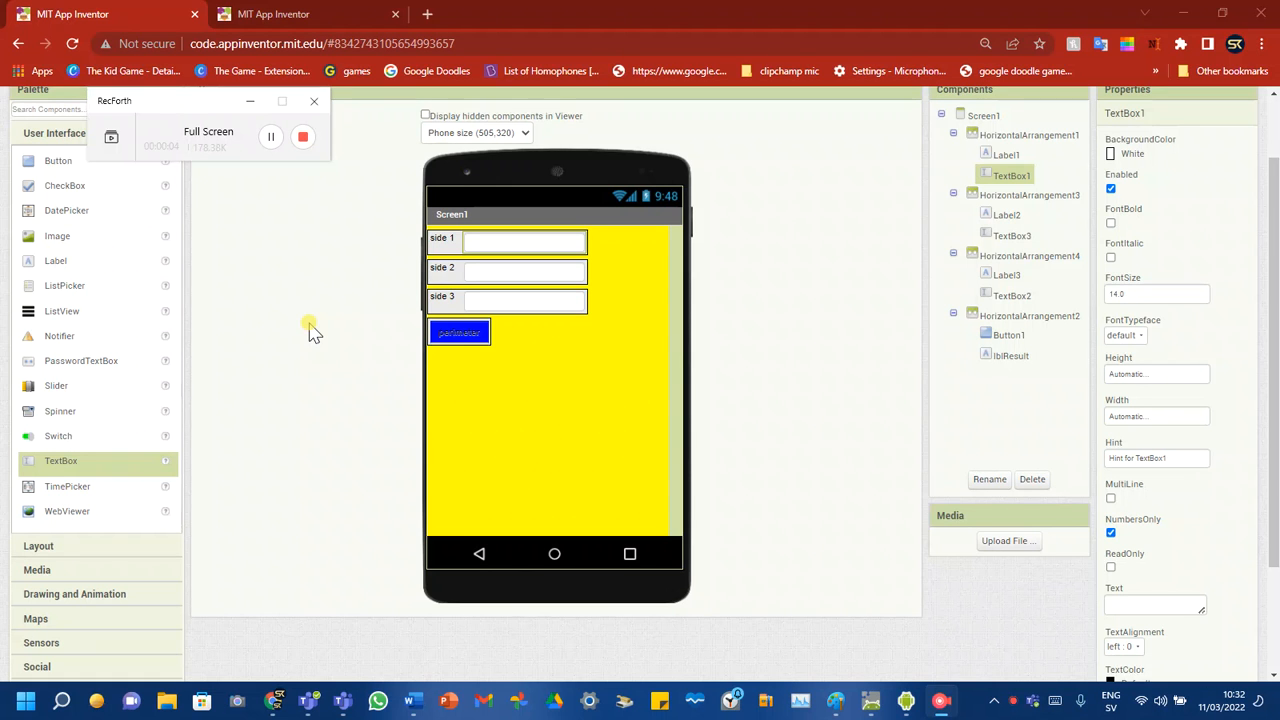
{"action": "mouse_move", "coordinate": [490, 338]}
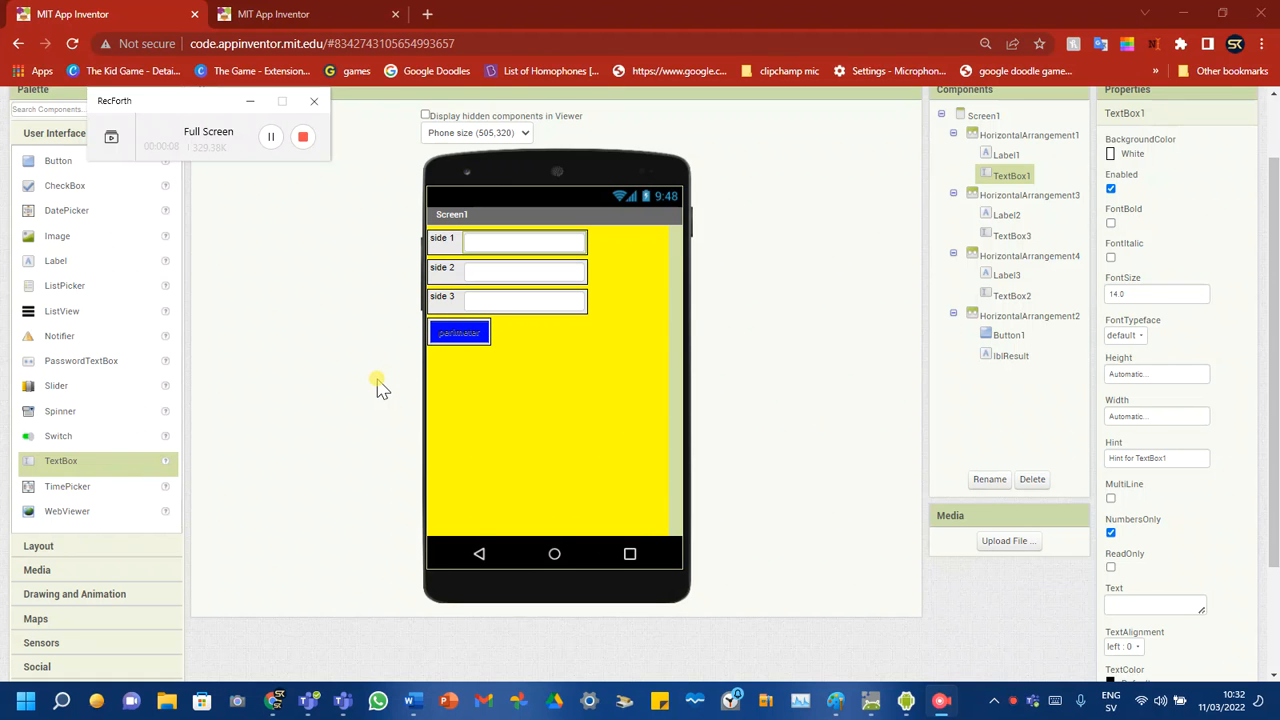
{"action": "mouse_move", "coordinate": [348, 384]}
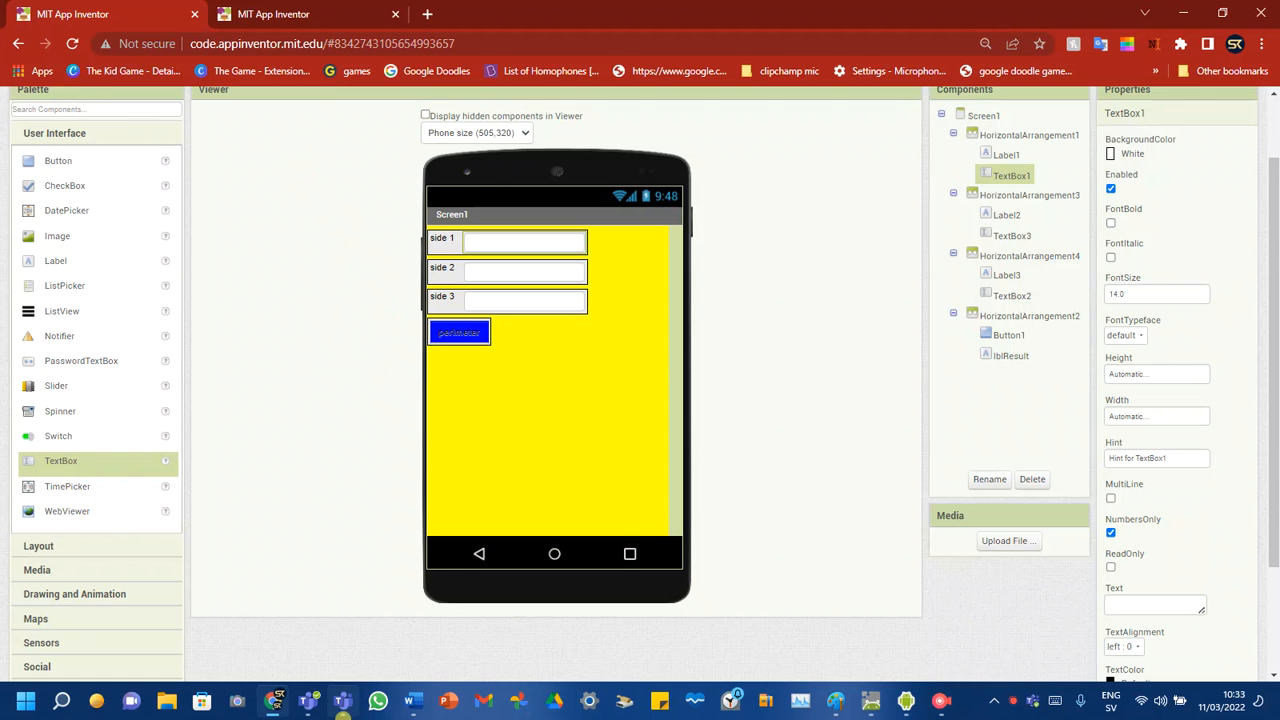
{"action": "mouse_move", "coordinate": [324, 348]}
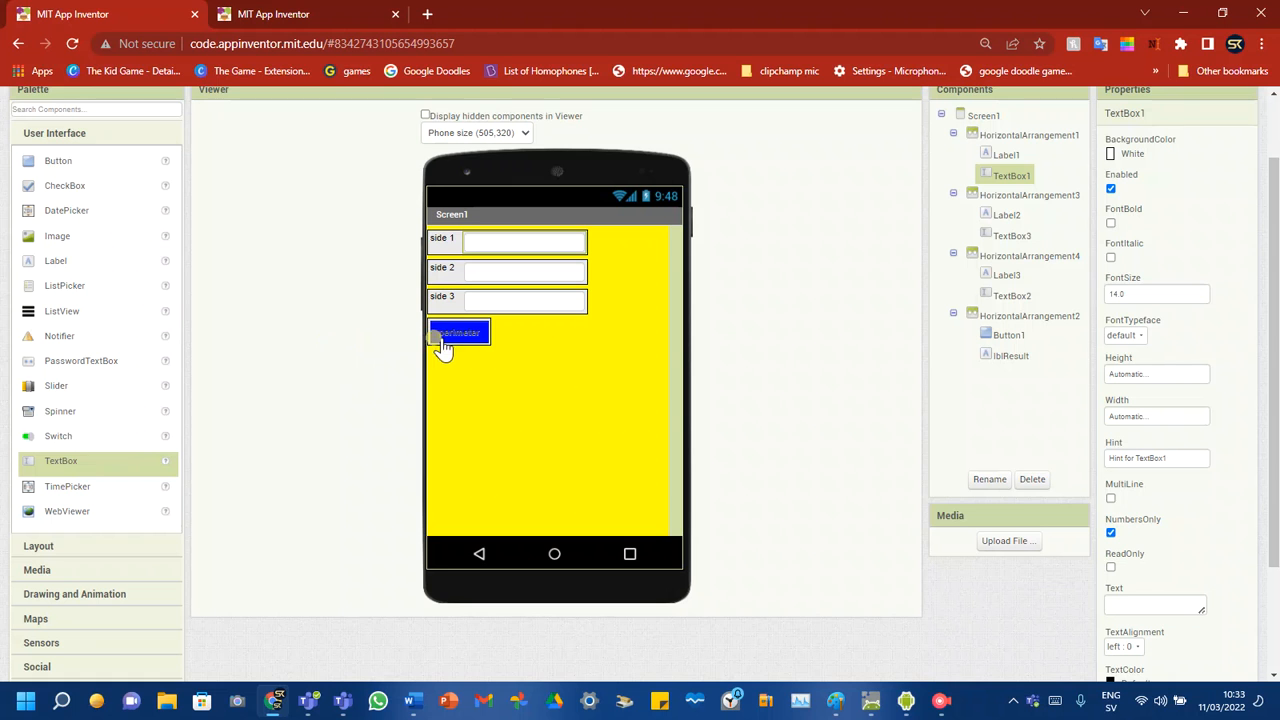
{"action": "mouse_move", "coordinate": [866, 362]}
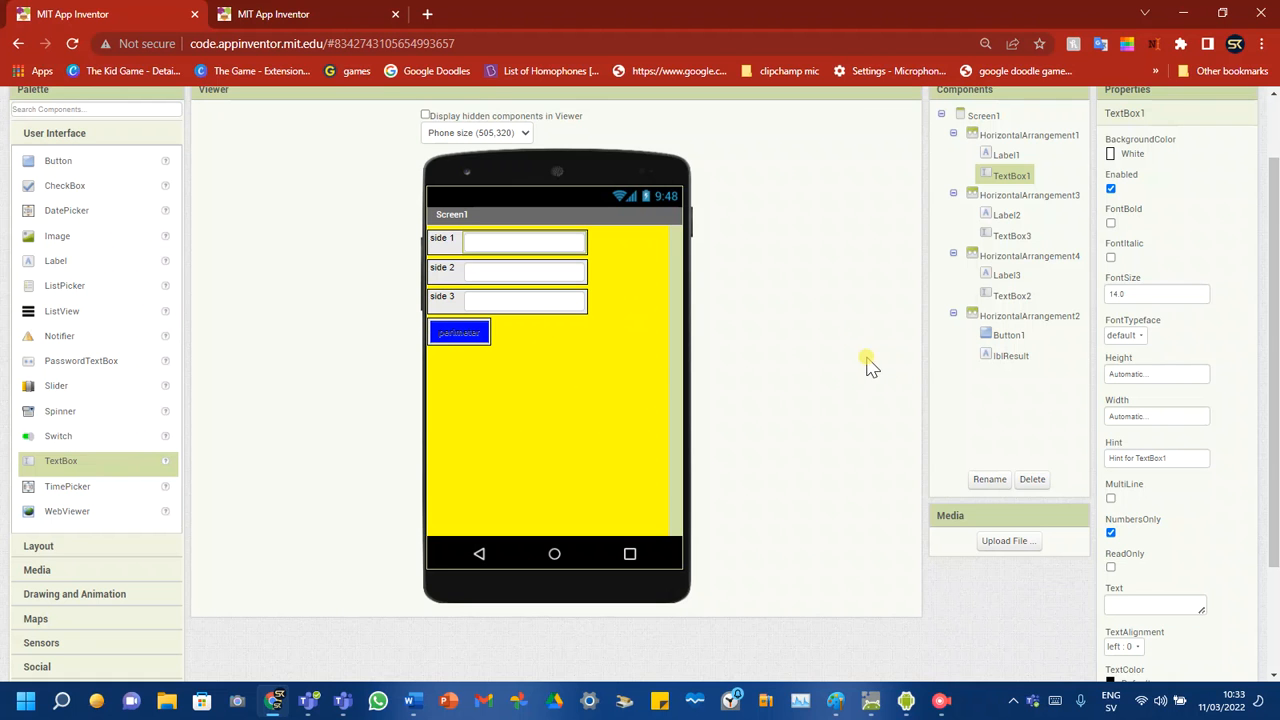
{"action": "mouse_move", "coordinate": [1016, 384]}
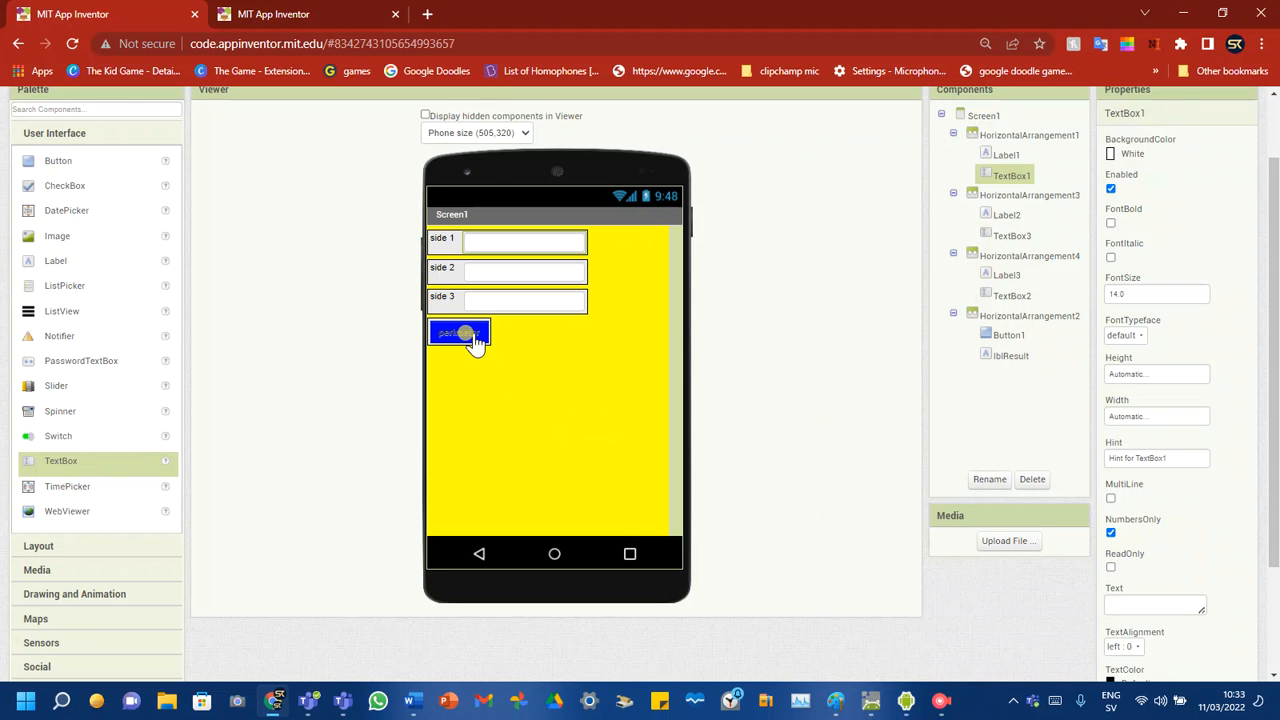
{"action": "mouse_move", "coordinate": [470, 336]}
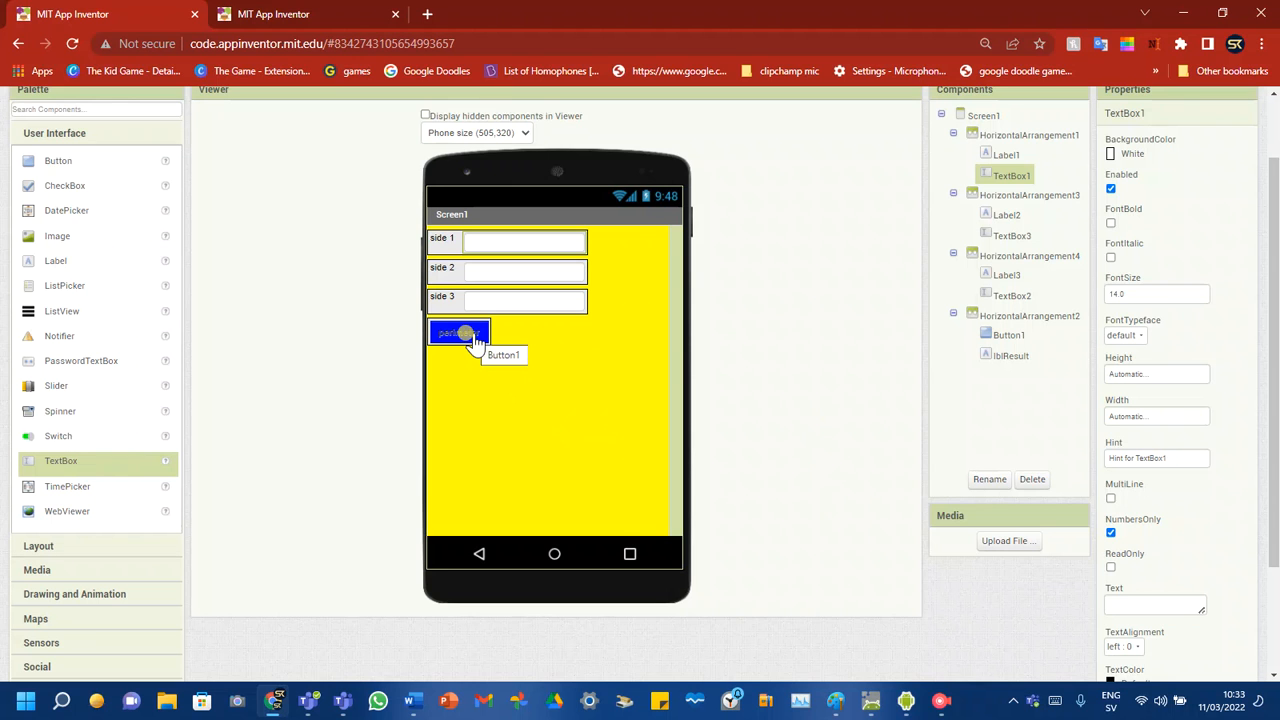
{"action": "mouse_move", "coordinate": [870, 374]}
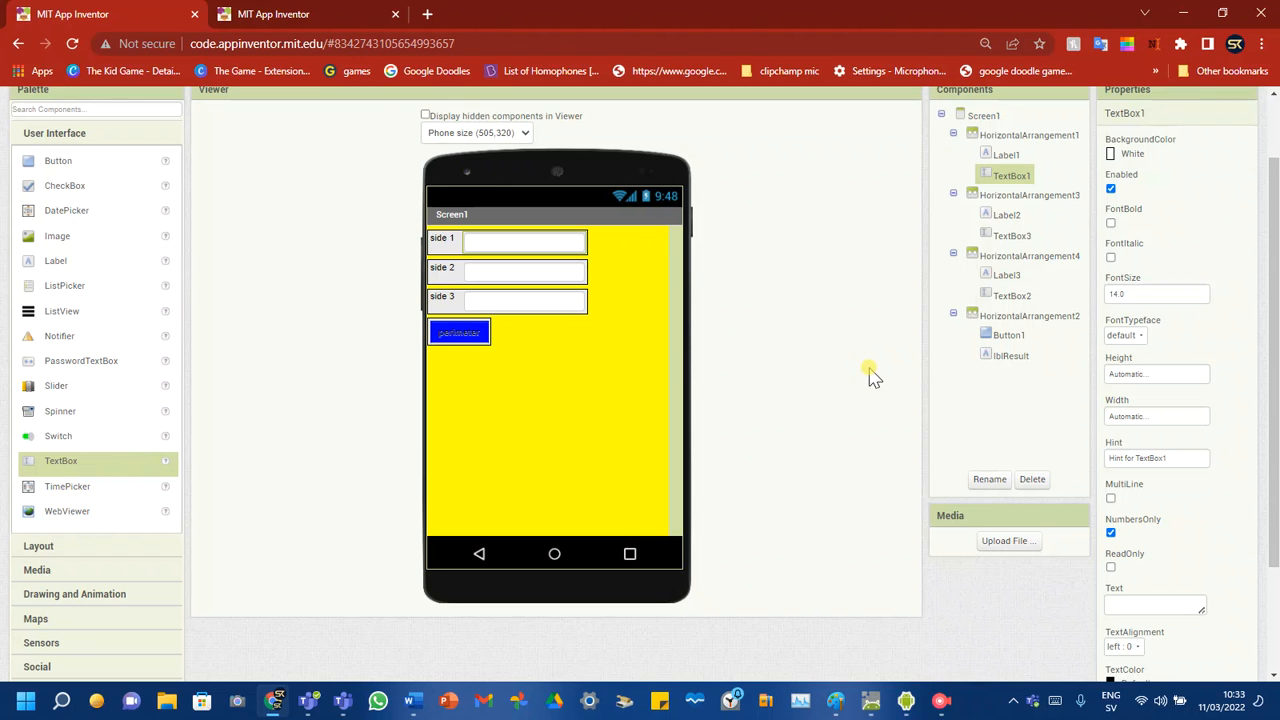
- Review the perimeter project's Button1.Click blocks, then switch to the revision project tab
{"action": "left_click", "coordinate": [1240, 140]}
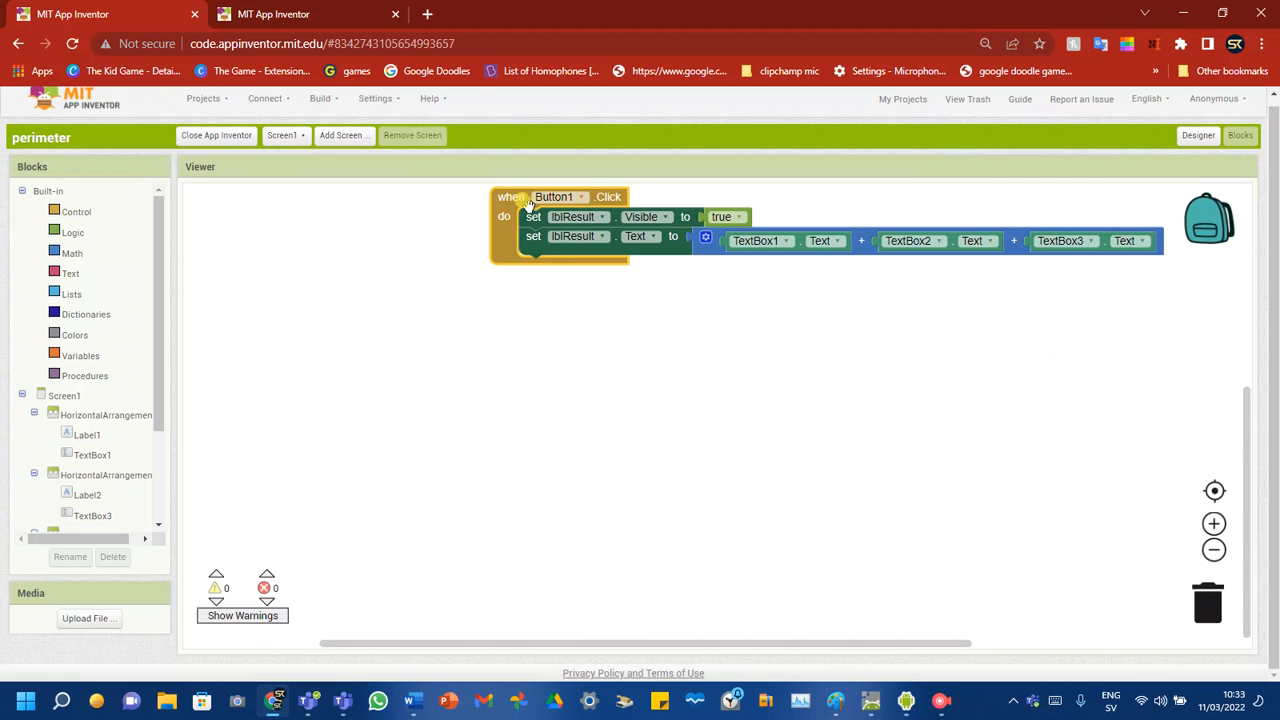
{"action": "left_click_drag", "start_coordinate": [552, 196], "coordinate": [510, 264]}
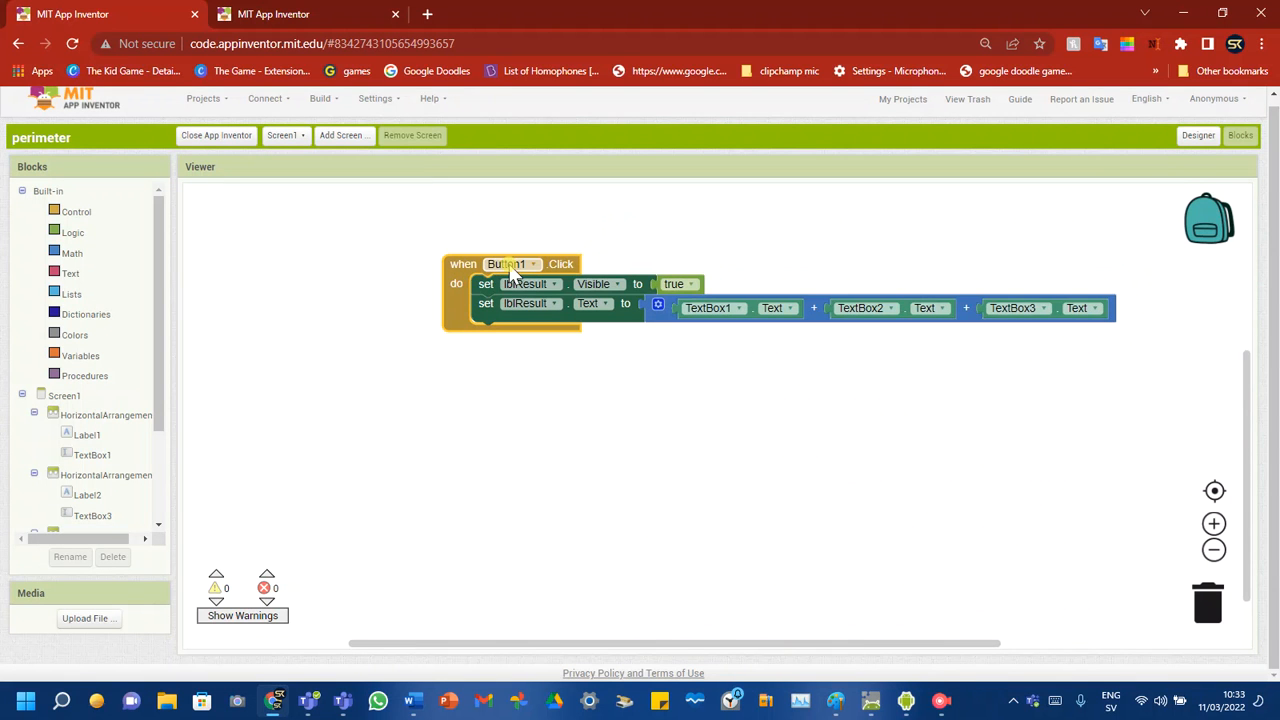
{"action": "mouse_move", "coordinate": [1178, 200]}
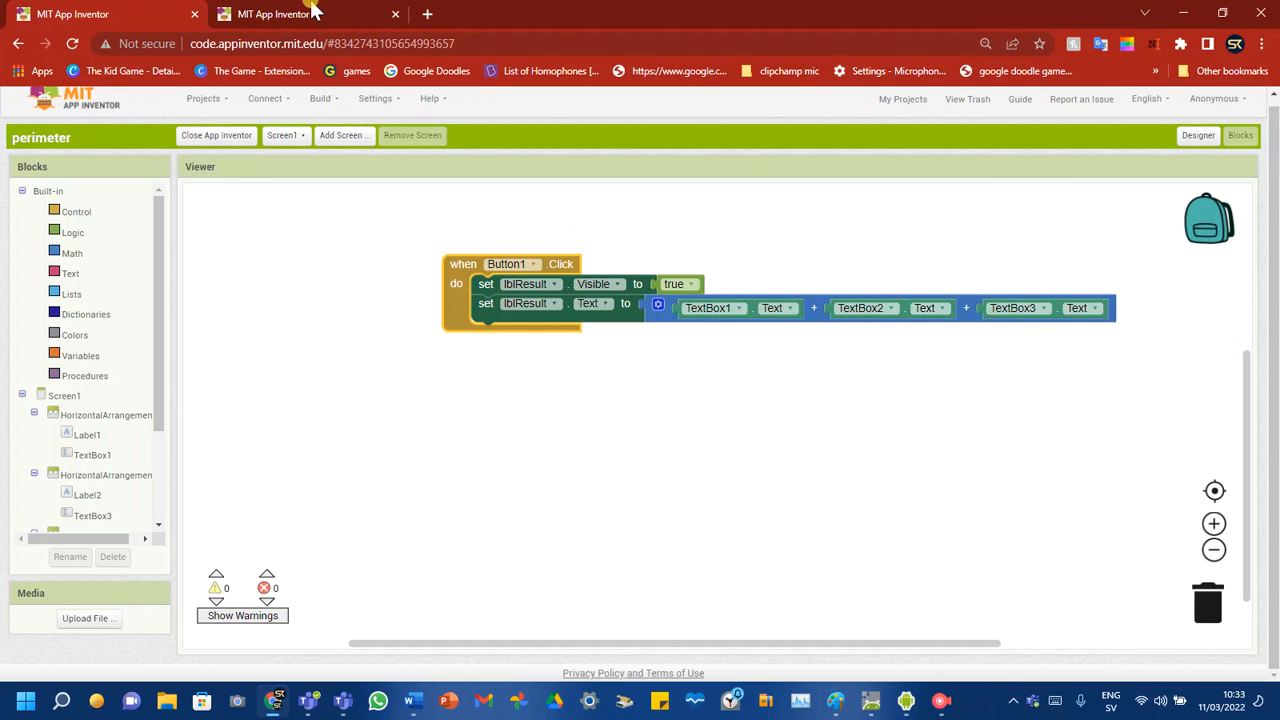
{"action": "left_click", "coordinate": [290, 12]}
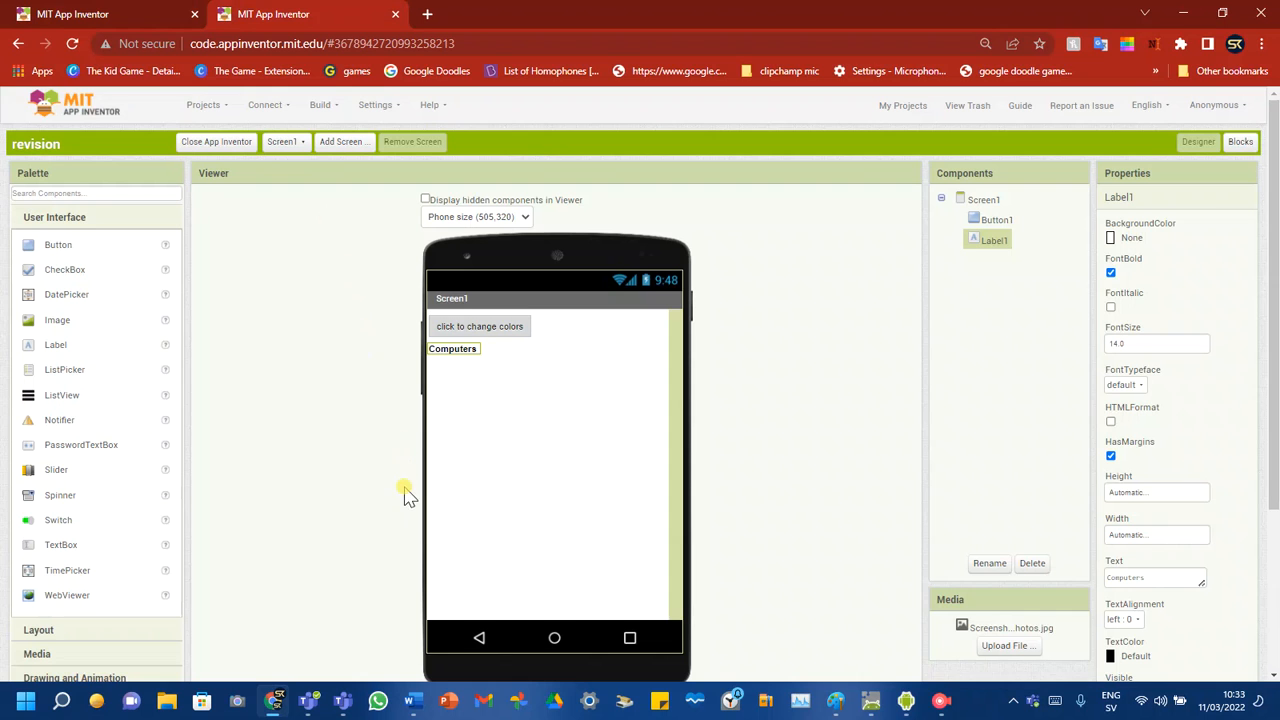
{"action": "mouse_move", "coordinate": [460, 472]}
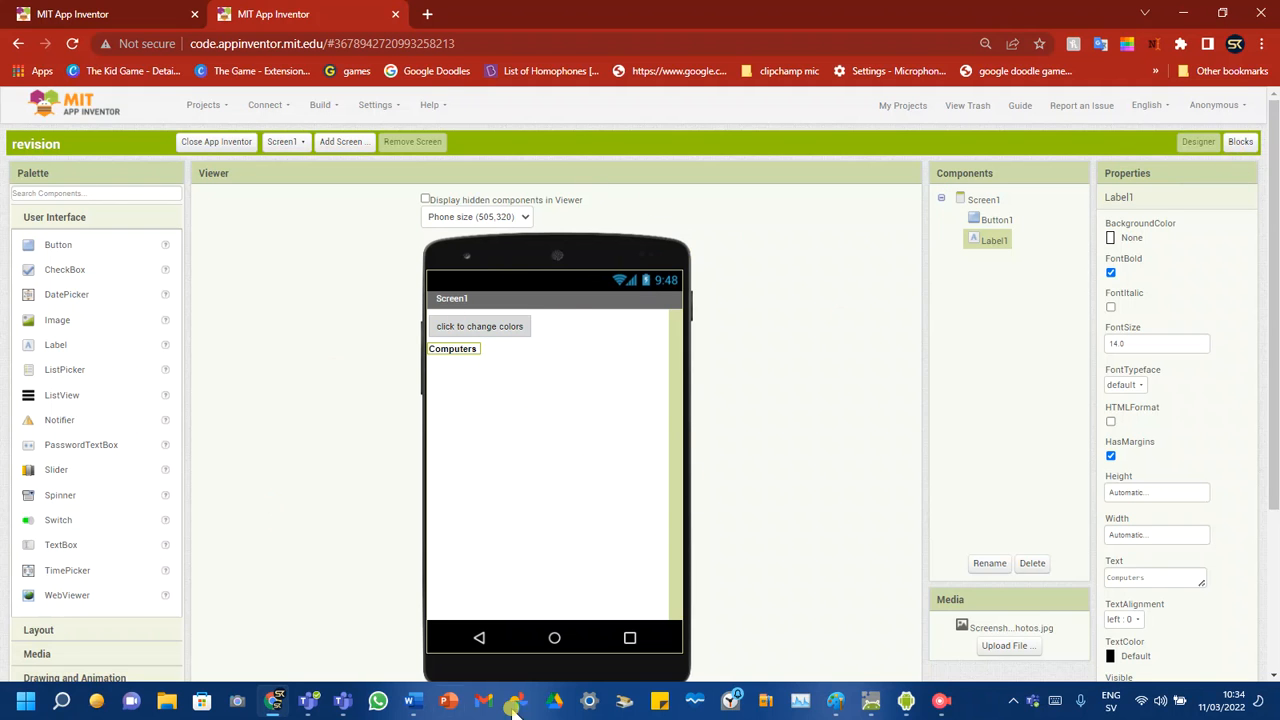
{"action": "mouse_move", "coordinate": [700, 438]}
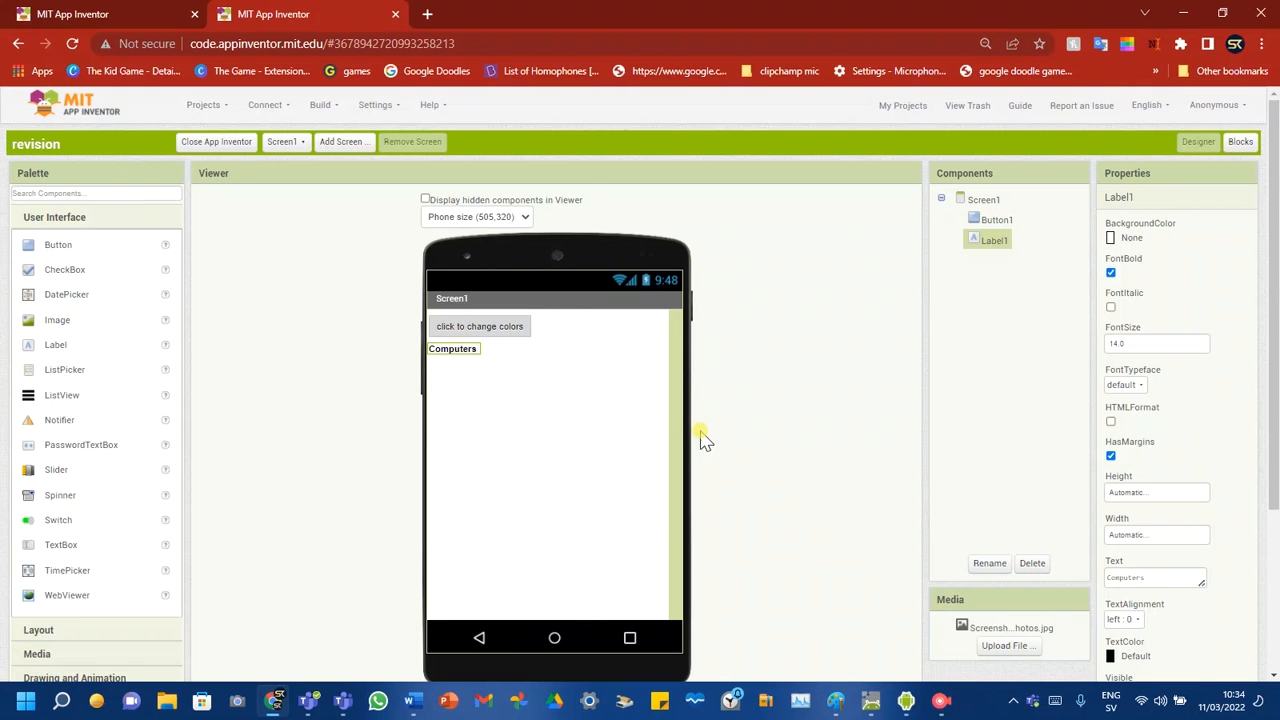
- View the revision project's Button1.Click colour-change blocks and run the app in the emulator
{"action": "left_click", "coordinate": [1240, 140]}
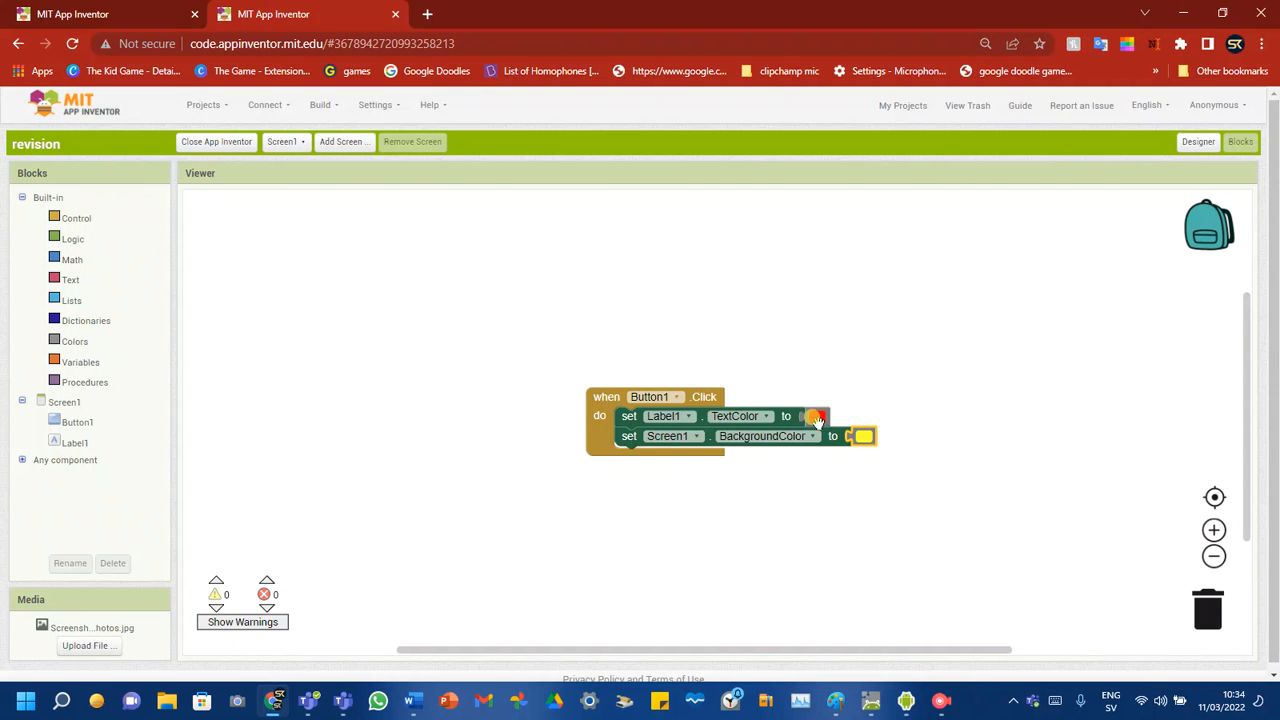
{"action": "left_click", "coordinate": [90, 14]}
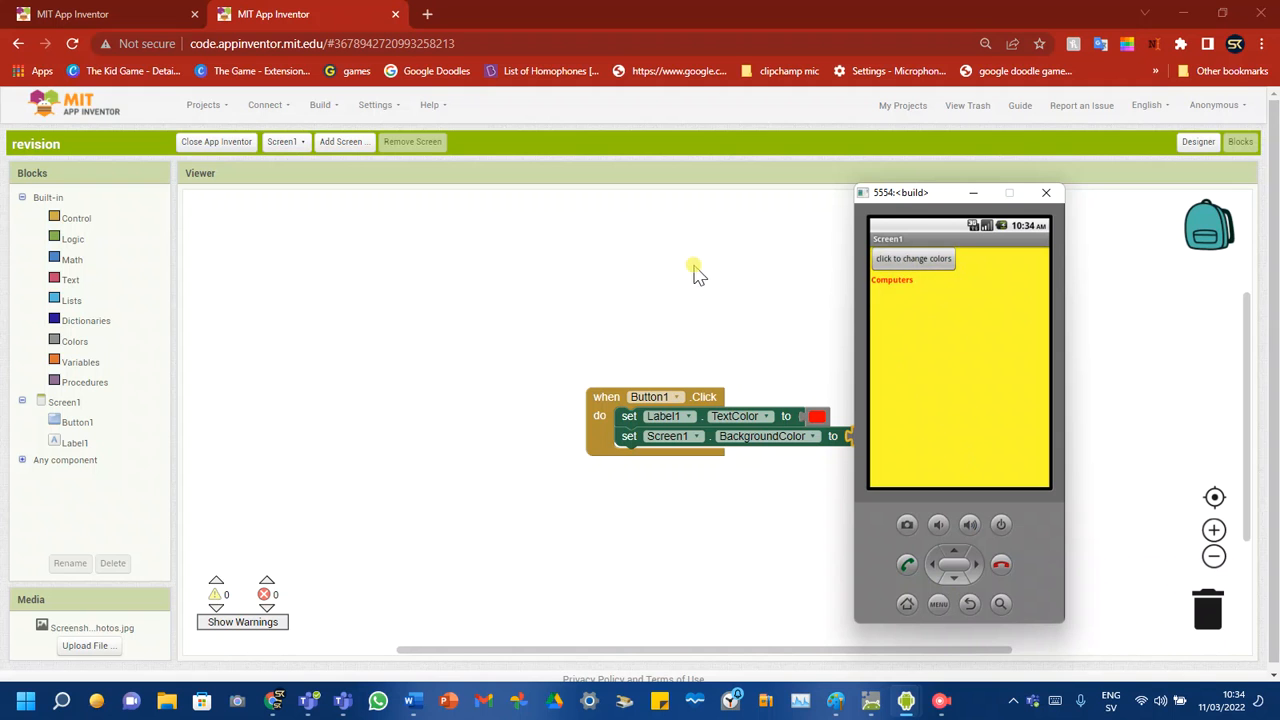
{"action": "mouse_move", "coordinate": [896, 300]}
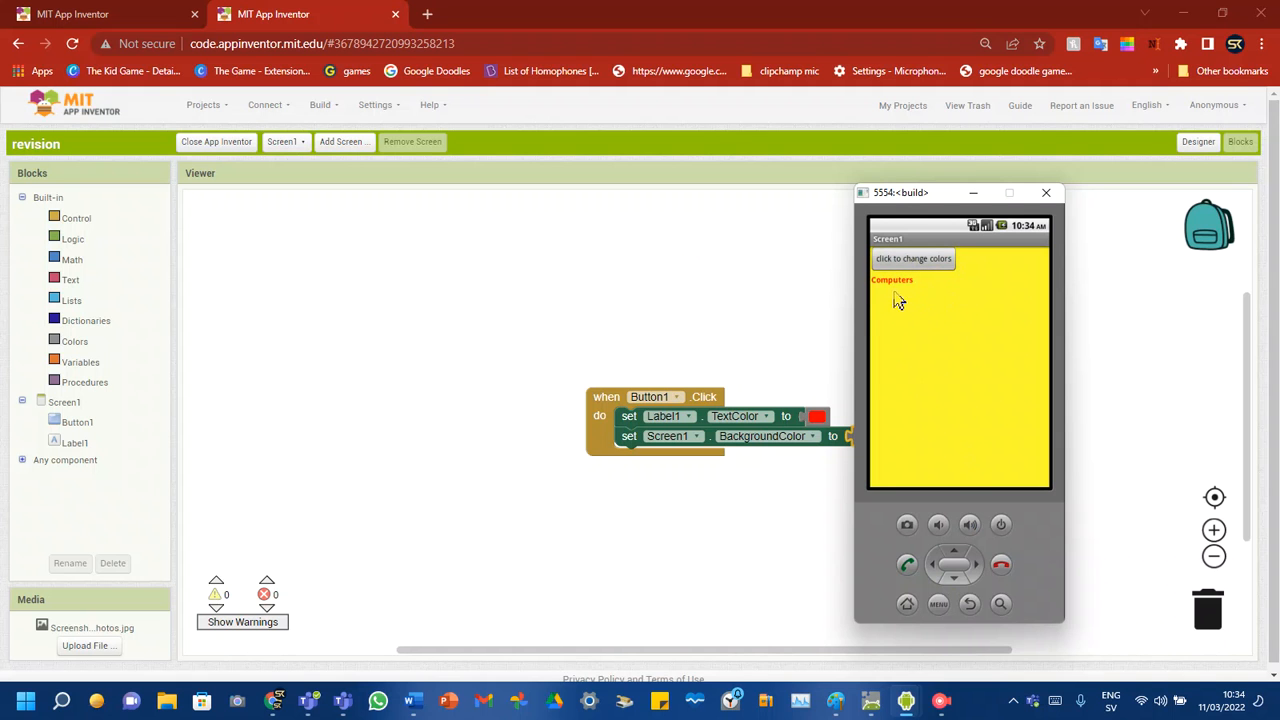